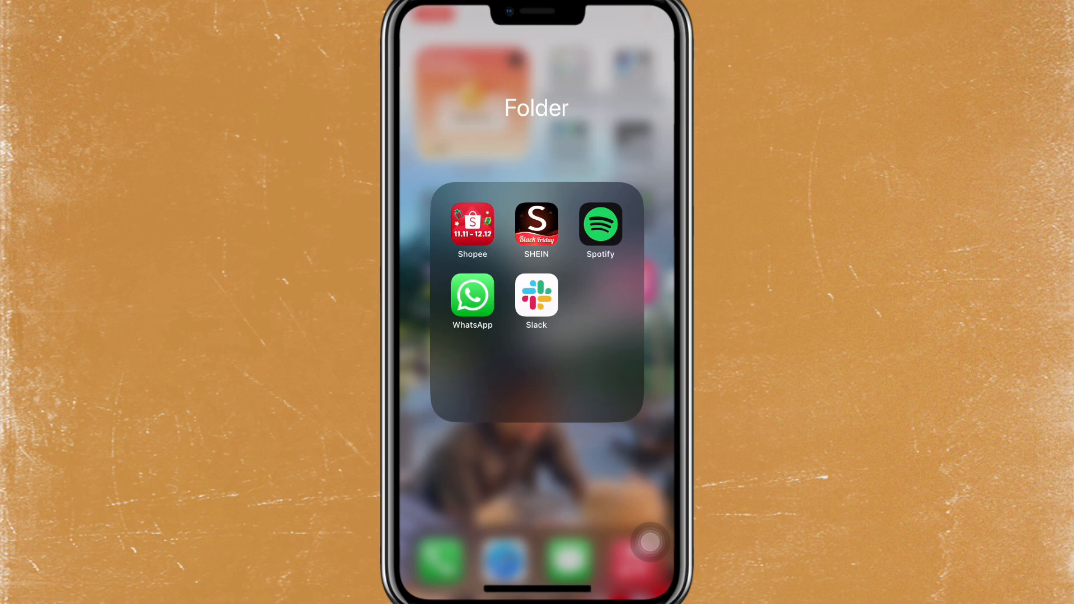
Launch WhatsApp from the Home Screen folder and go to its Settings.
{"action": "left_click", "coordinate": [471, 295]}
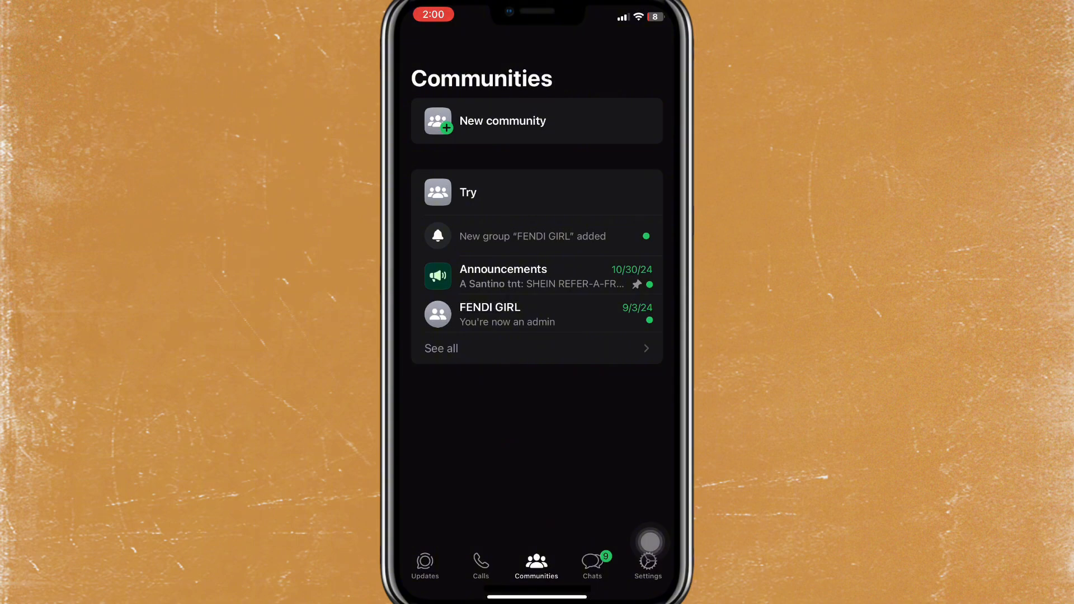
{"action": "left_click", "coordinate": [647, 562]}
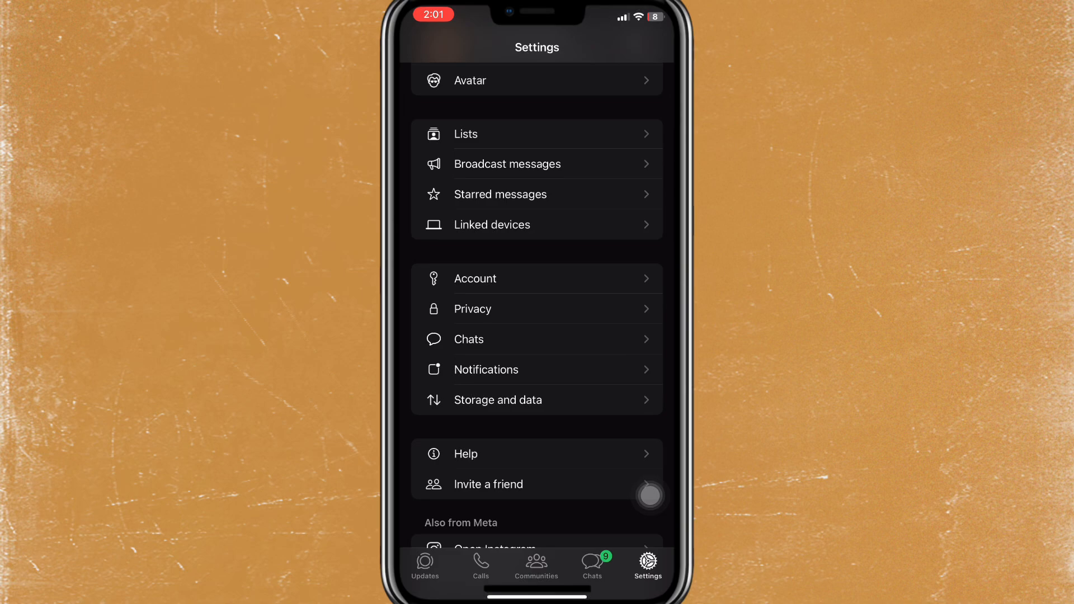
Enter Chats settings and scroll down to the clear and delete all chats options.
{"action": "left_click", "coordinate": [469, 339]}
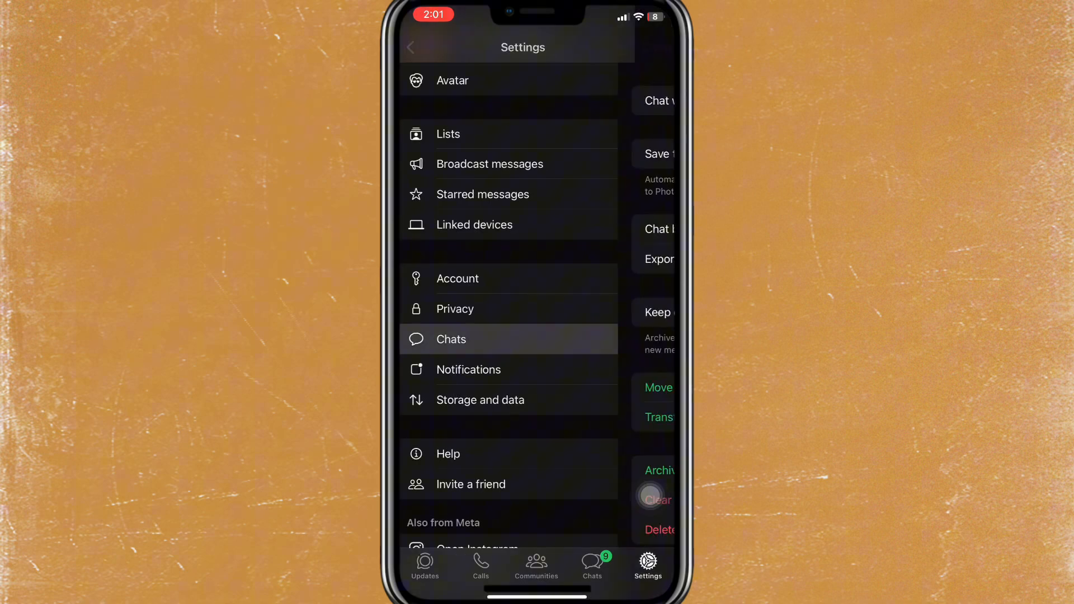
{"action": "left_click", "coordinate": [451, 339]}
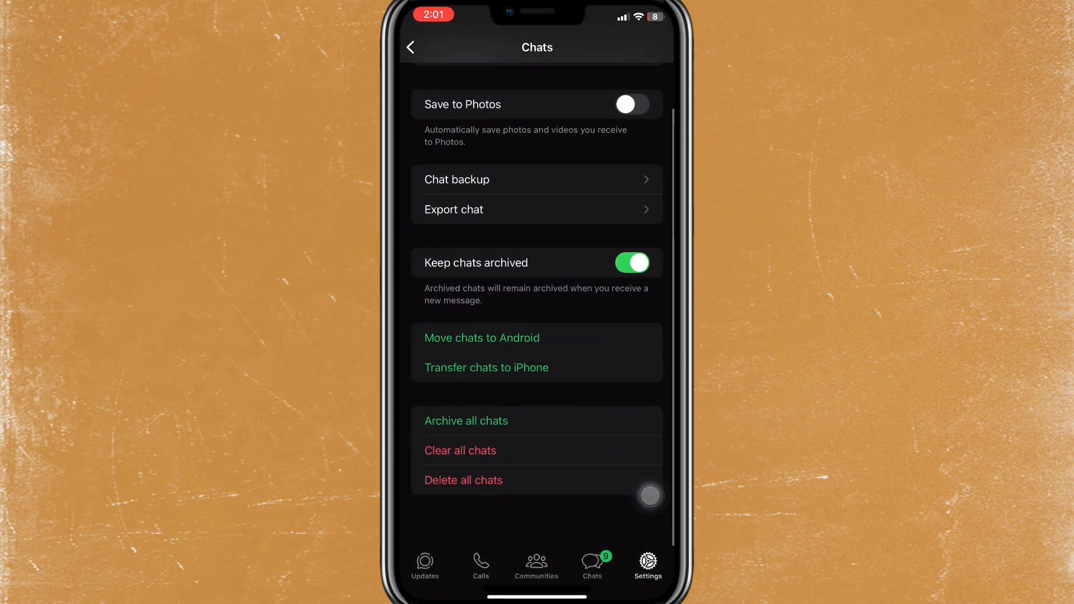
{"action": "scroll", "scroll_direction": "down", "scroll_amount": 3}
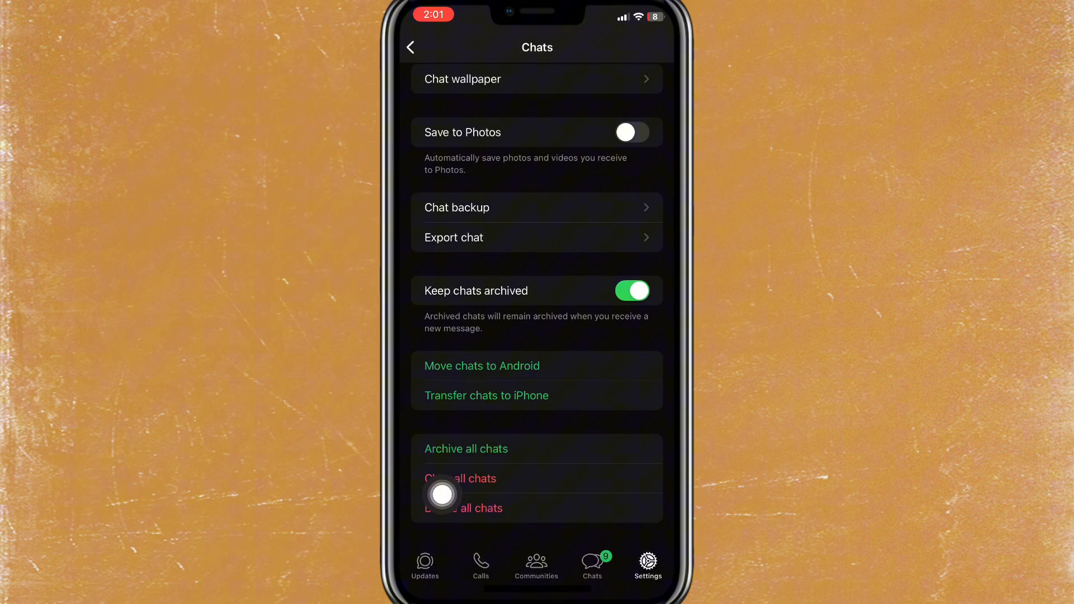